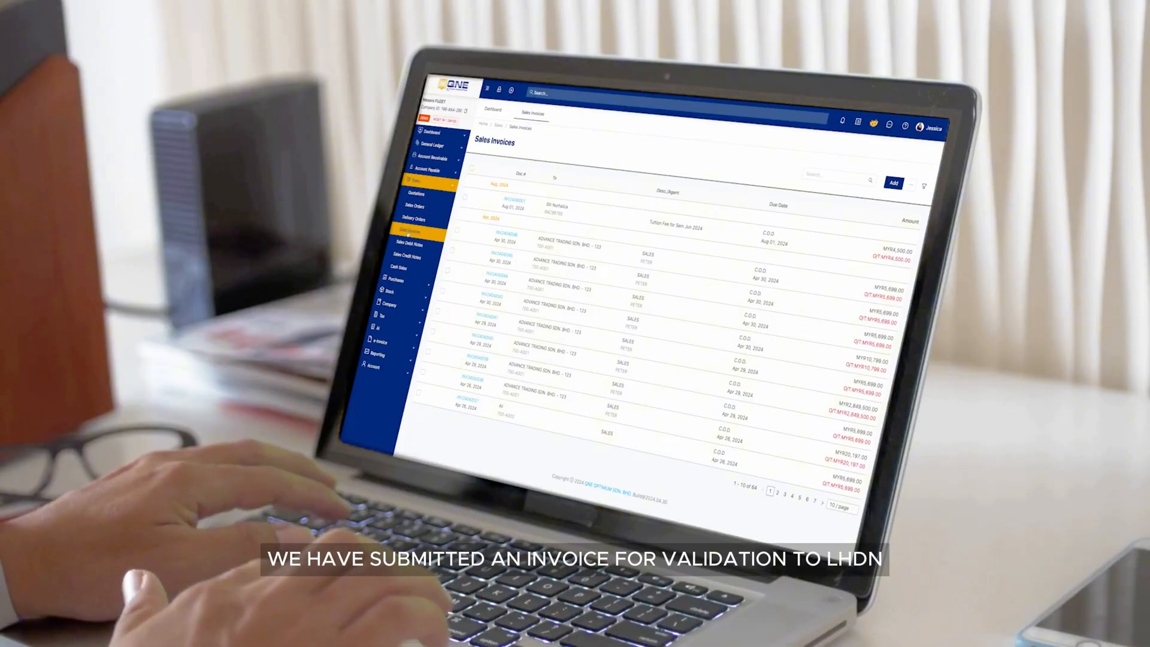
# Step: Review invoice QNE-I2406/0129's LHDN details, document and QR code, then open its MyInvois summary
pyautogui.click(892, 182)
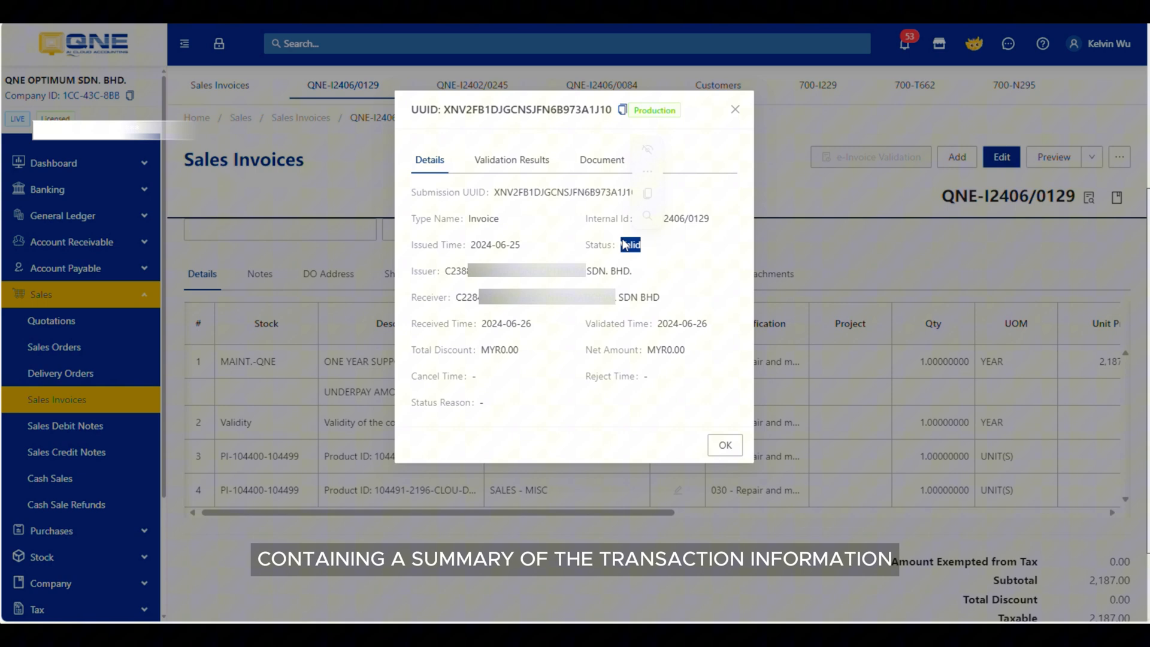
pyautogui.click(601, 160)
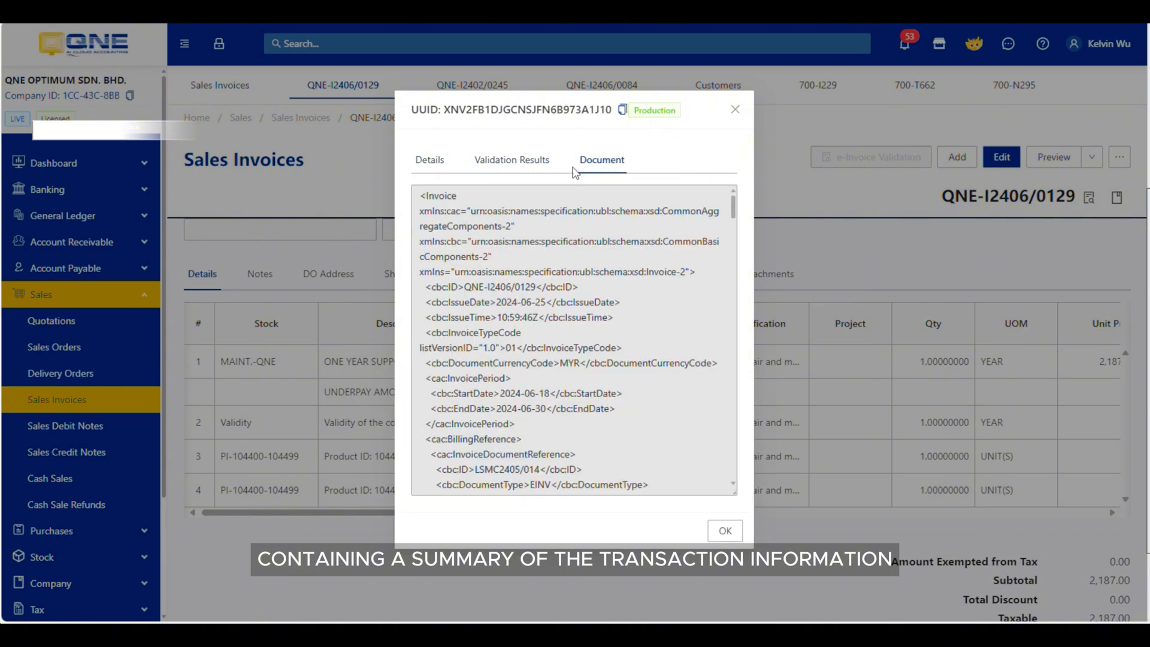
pyautogui.click(601, 160)
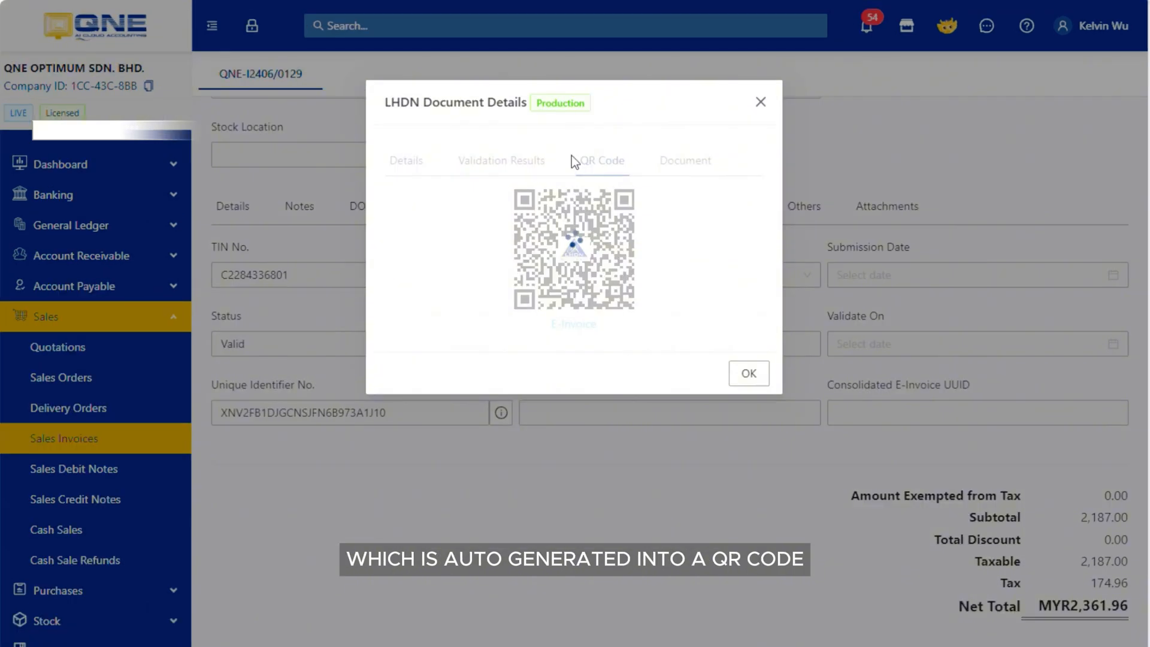
pyautogui.click(601, 160)
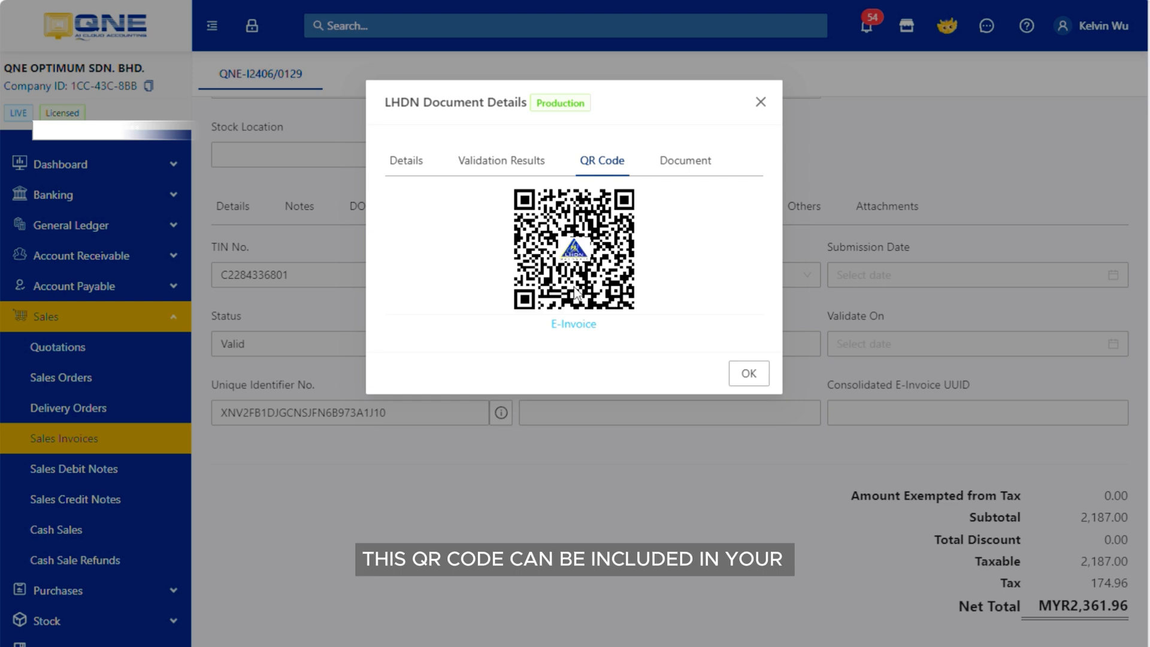
pyautogui.moveTo(577, 327)
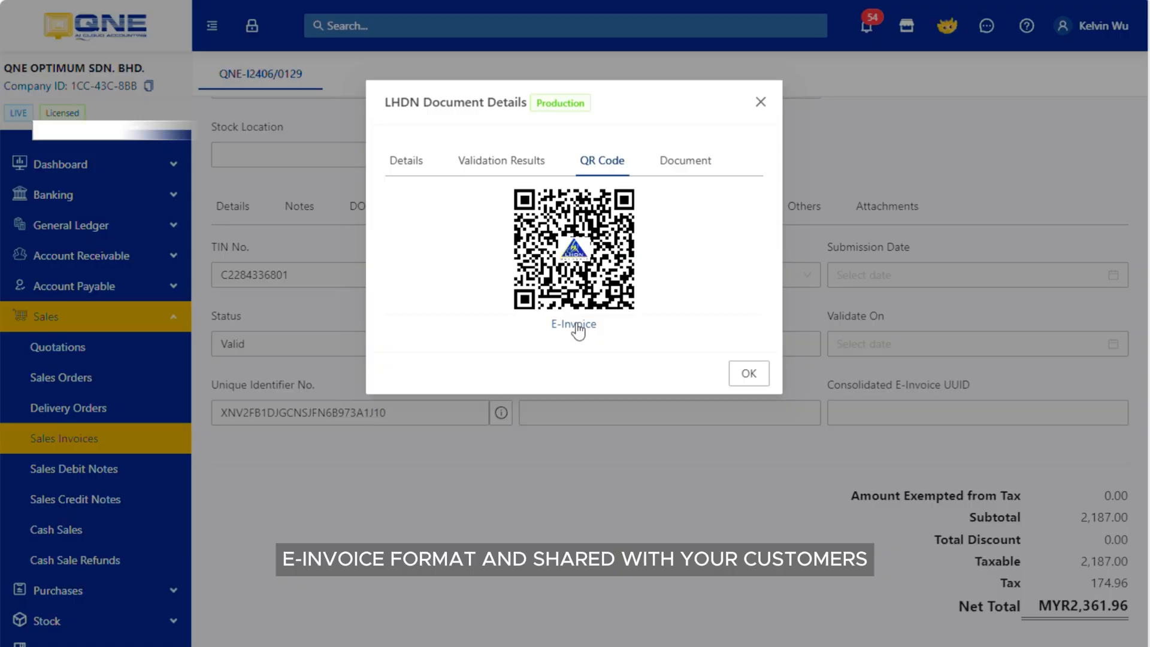
pyautogui.click(574, 324)
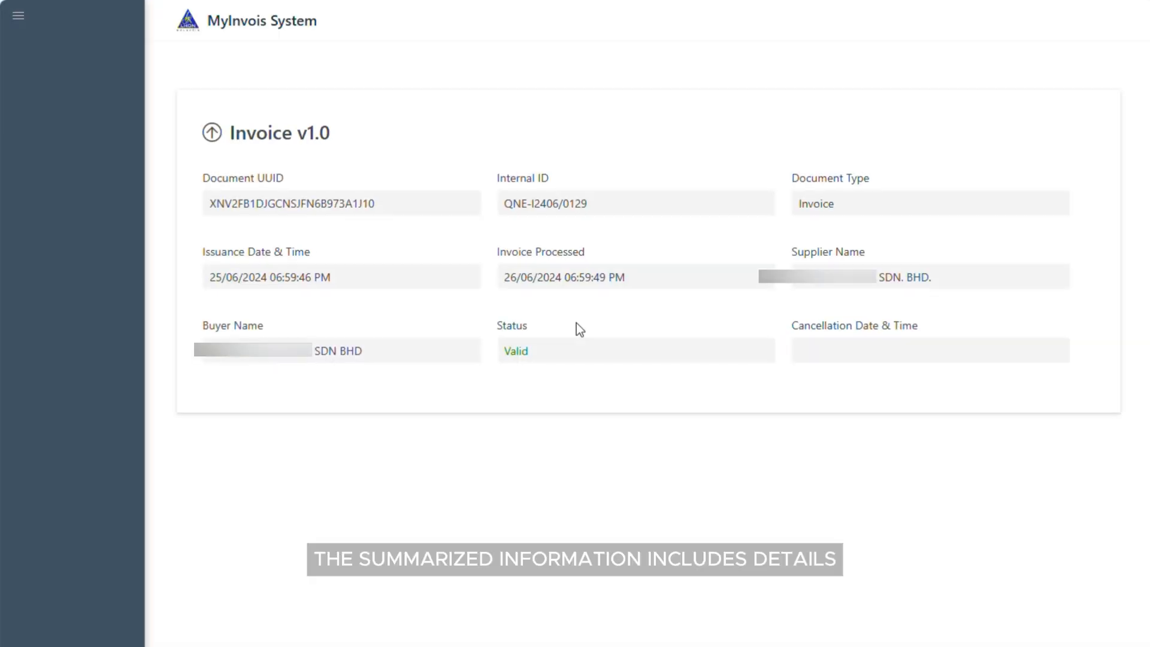